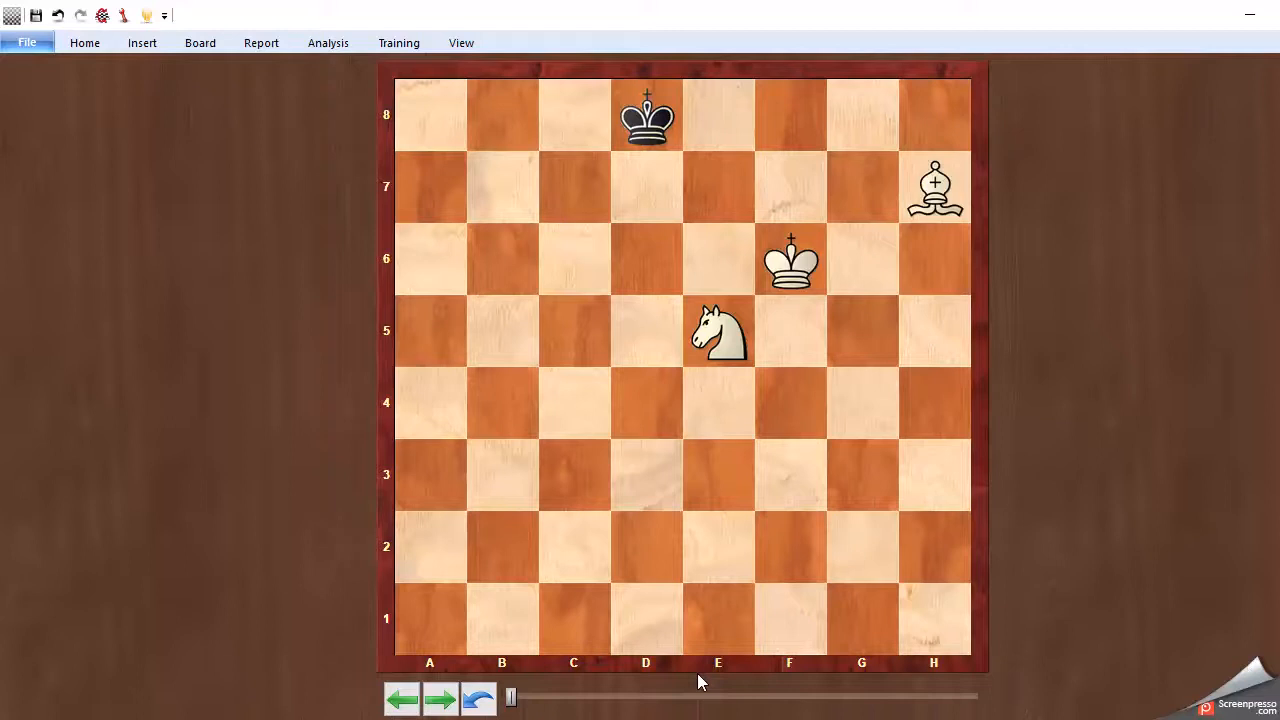
{"action": "mouse_move", "coordinate": [420, 158]}
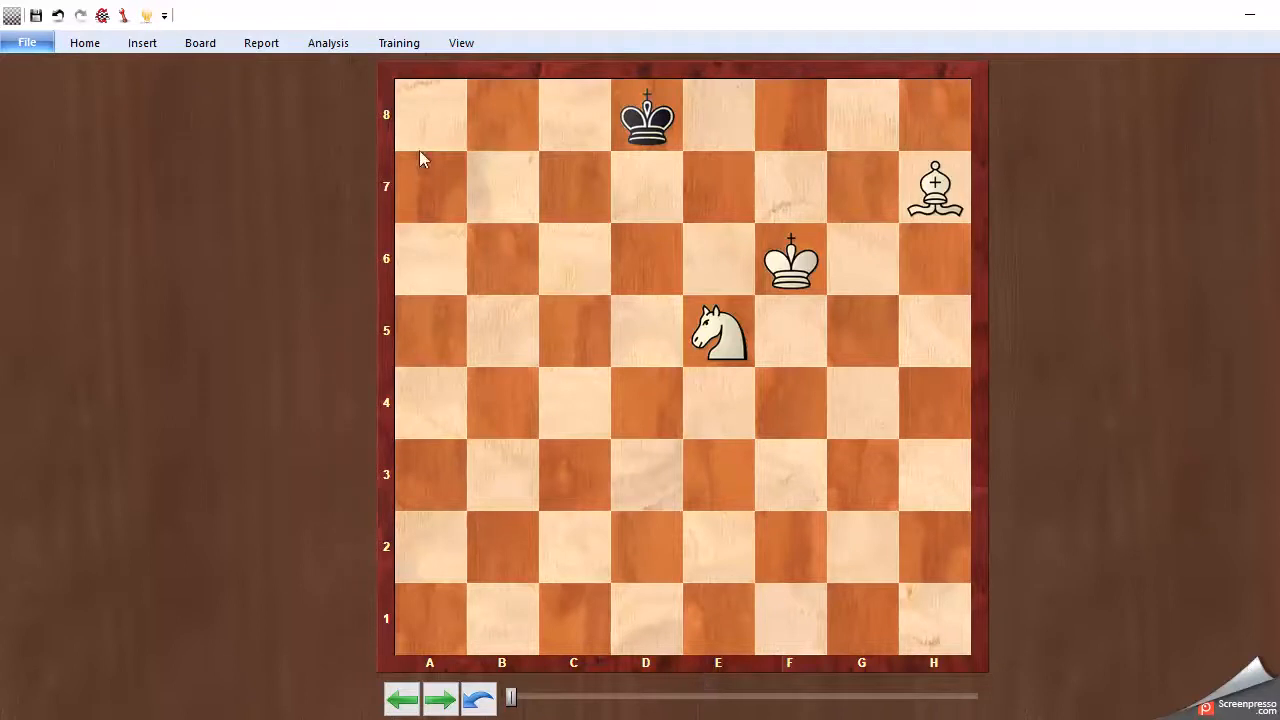
{"action": "mouse_move", "coordinate": [434, 126]}
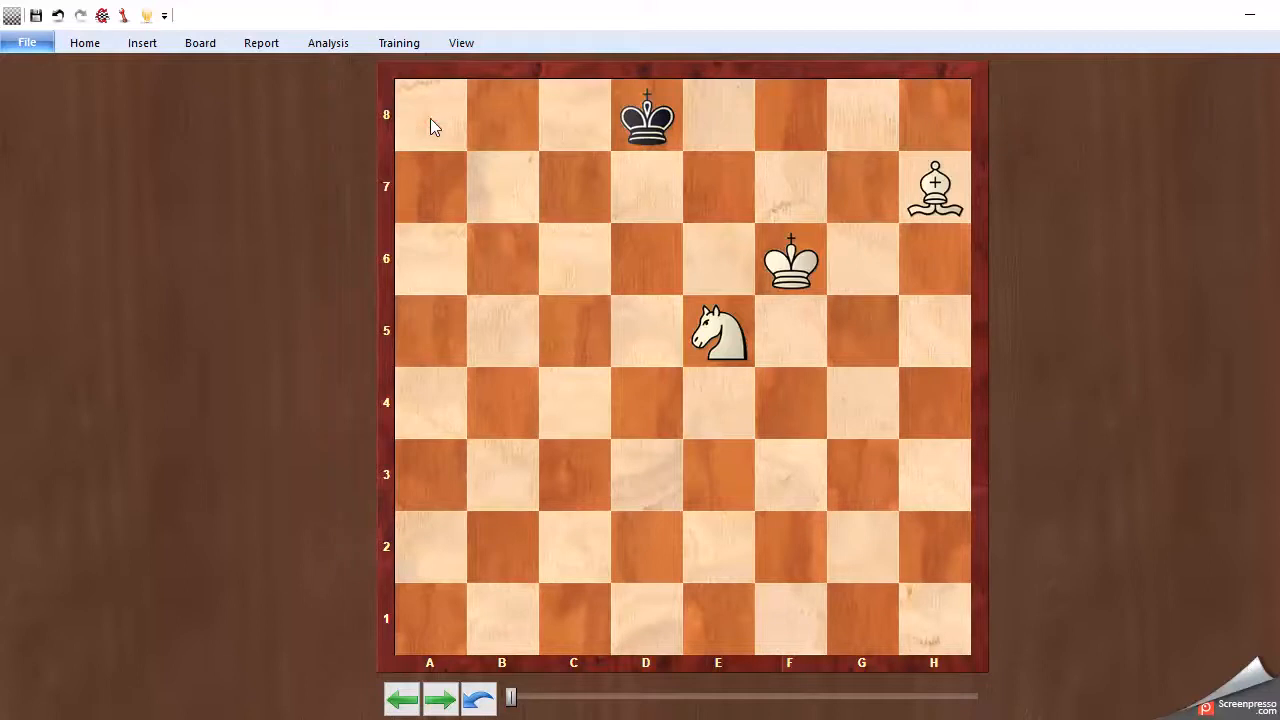
{"action": "mouse_move", "coordinate": [436, 124]}
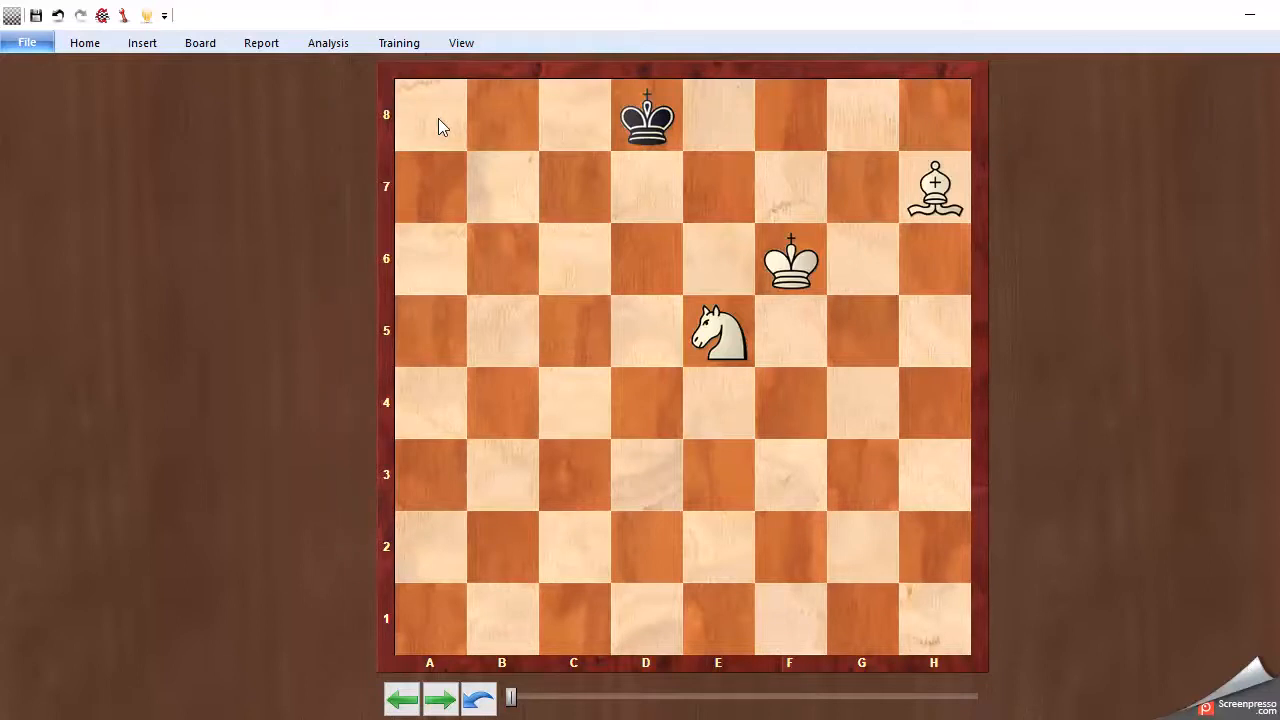
{"action": "mouse_move", "coordinate": [375, 80]}
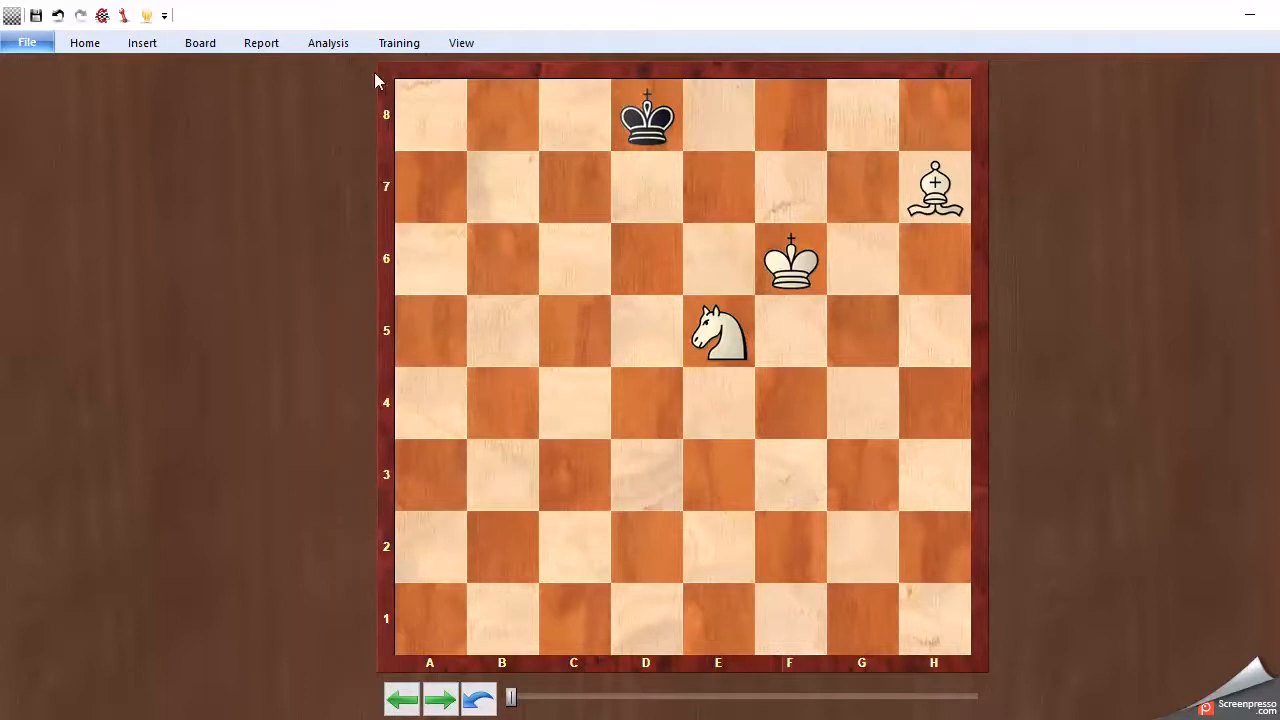
{"action": "mouse_move", "coordinate": [888, 155]}
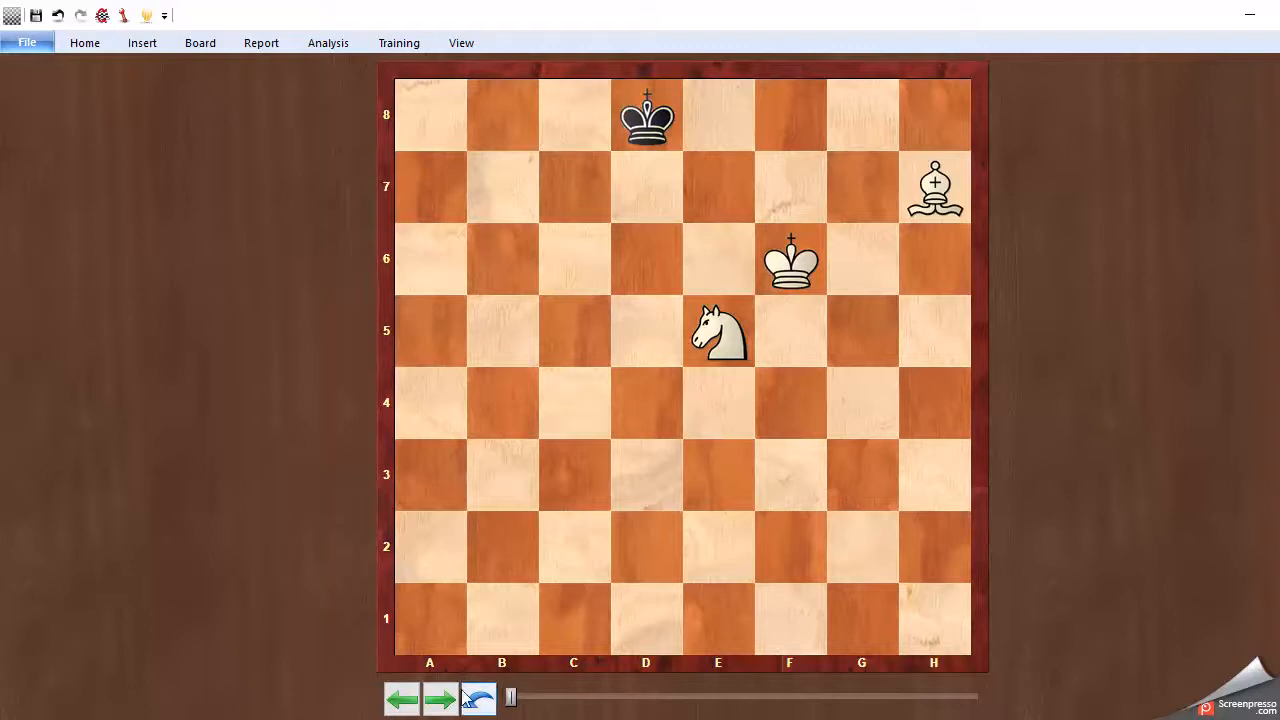
Step forward nine moves to bishop h5 check, with White's king d6 and knight d7.
{"action": "left_click", "coordinate": [440, 698]}
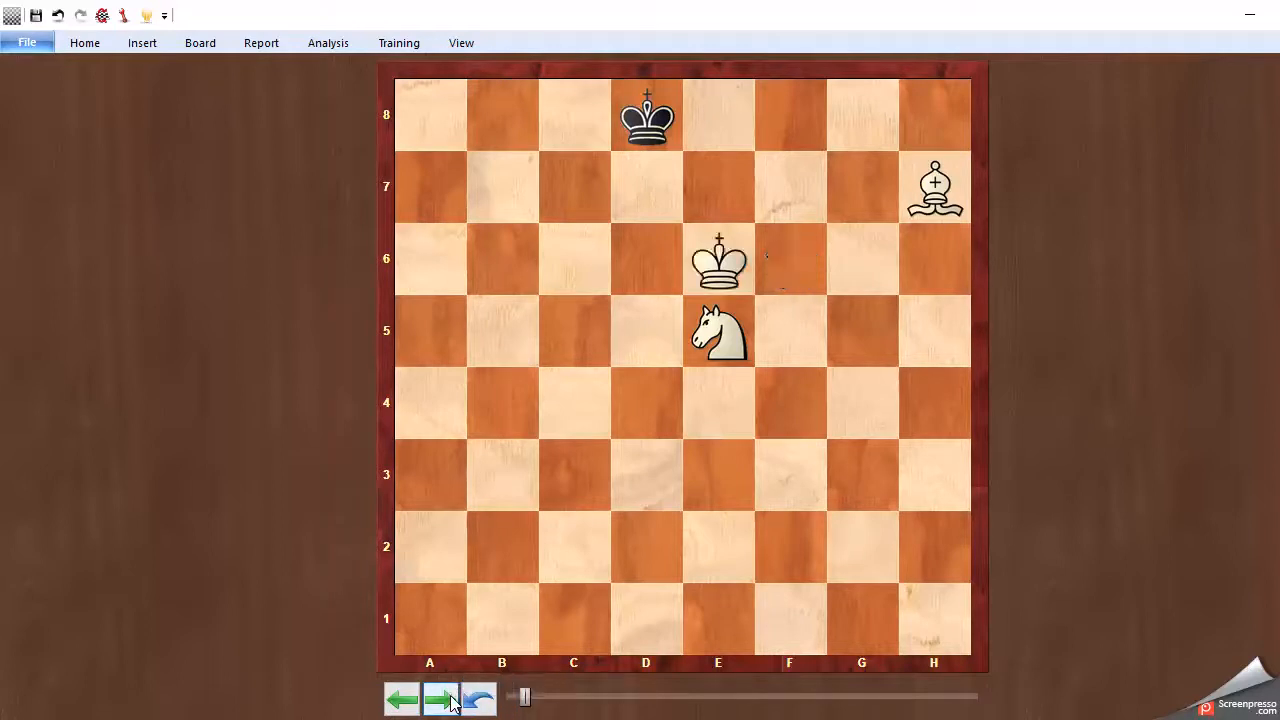
{"action": "left_click", "coordinate": [440, 698]}
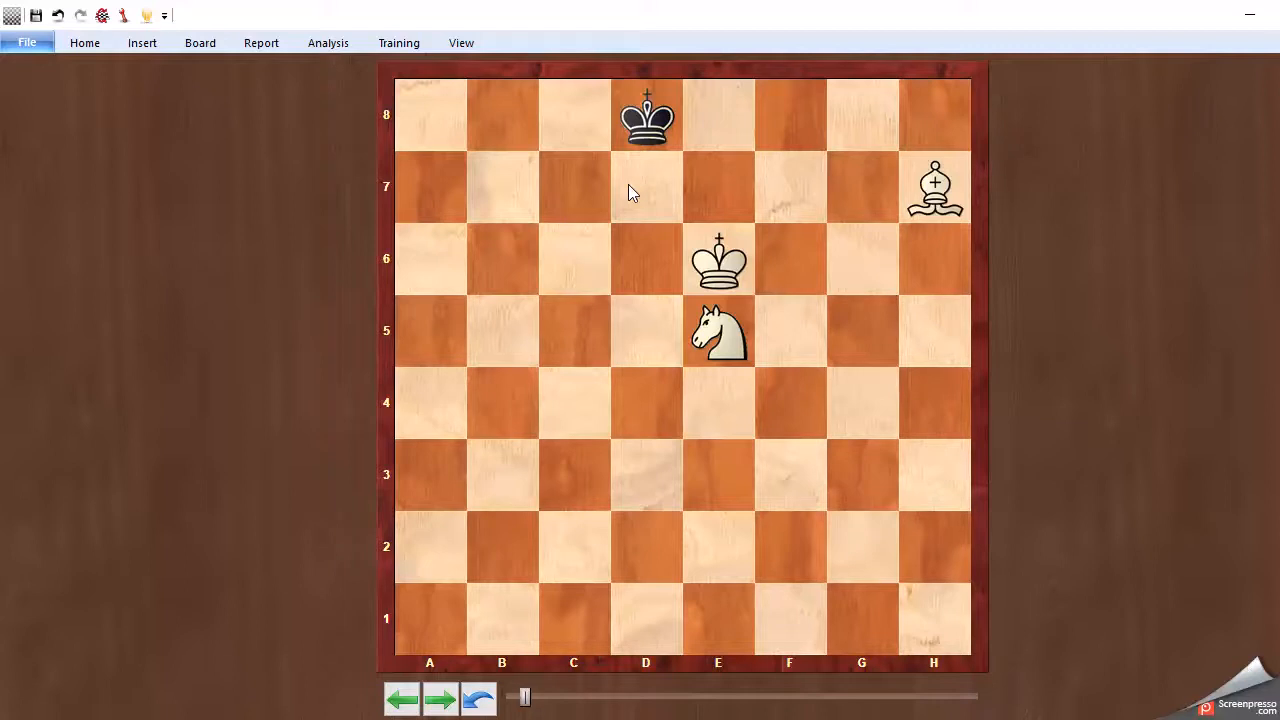
{"action": "mouse_move", "coordinate": [575, 635]}
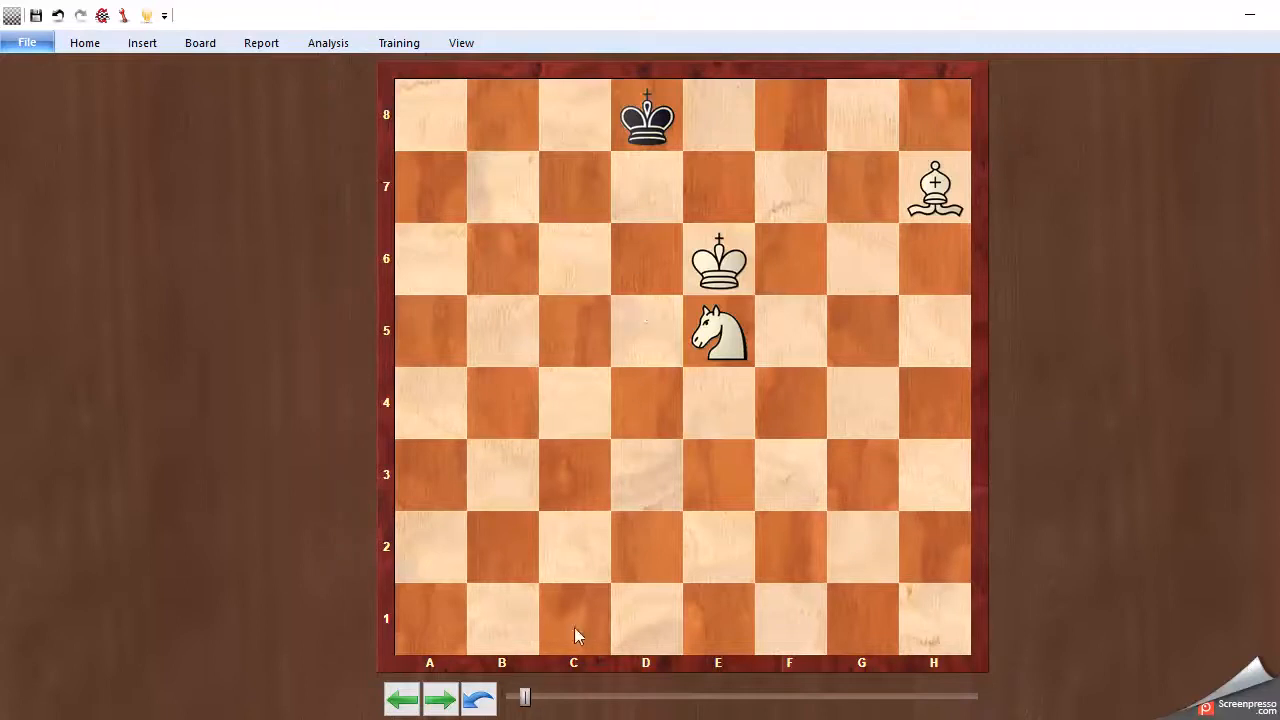
{"action": "left_click", "coordinate": [440, 698]}
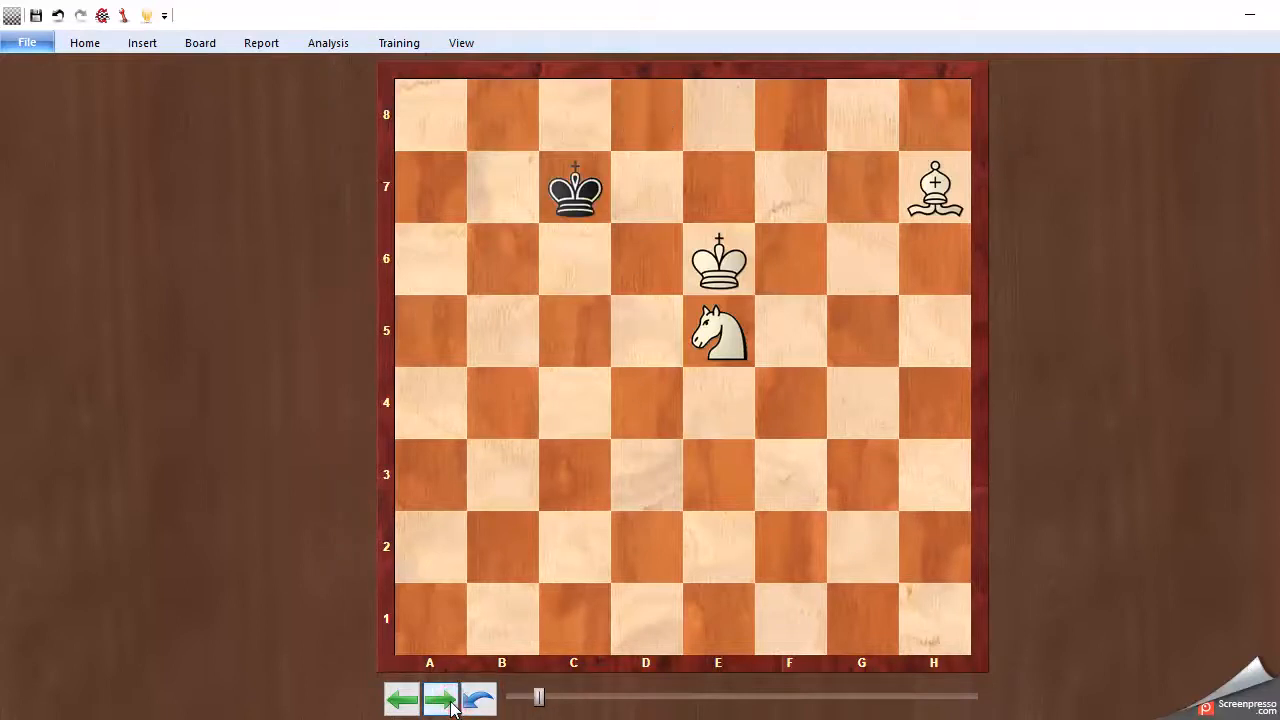
{"action": "left_click", "coordinate": [440, 698]}
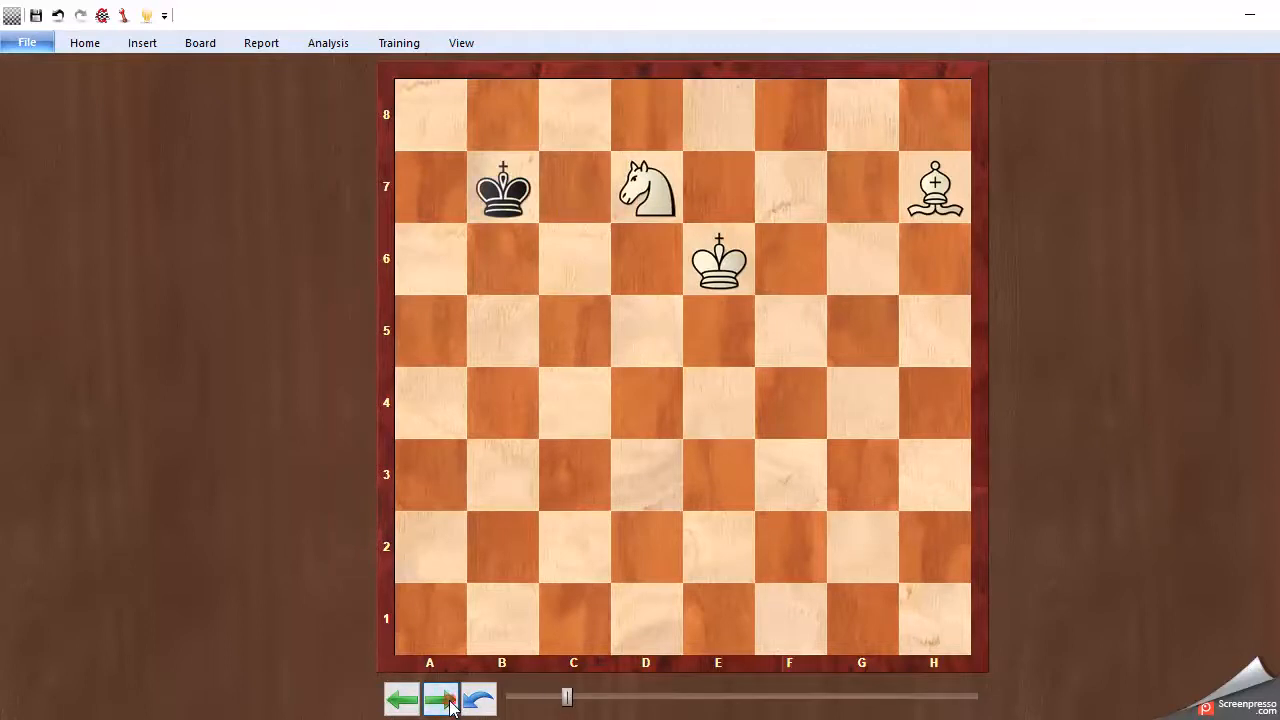
{"action": "left_click", "coordinate": [441, 698]}
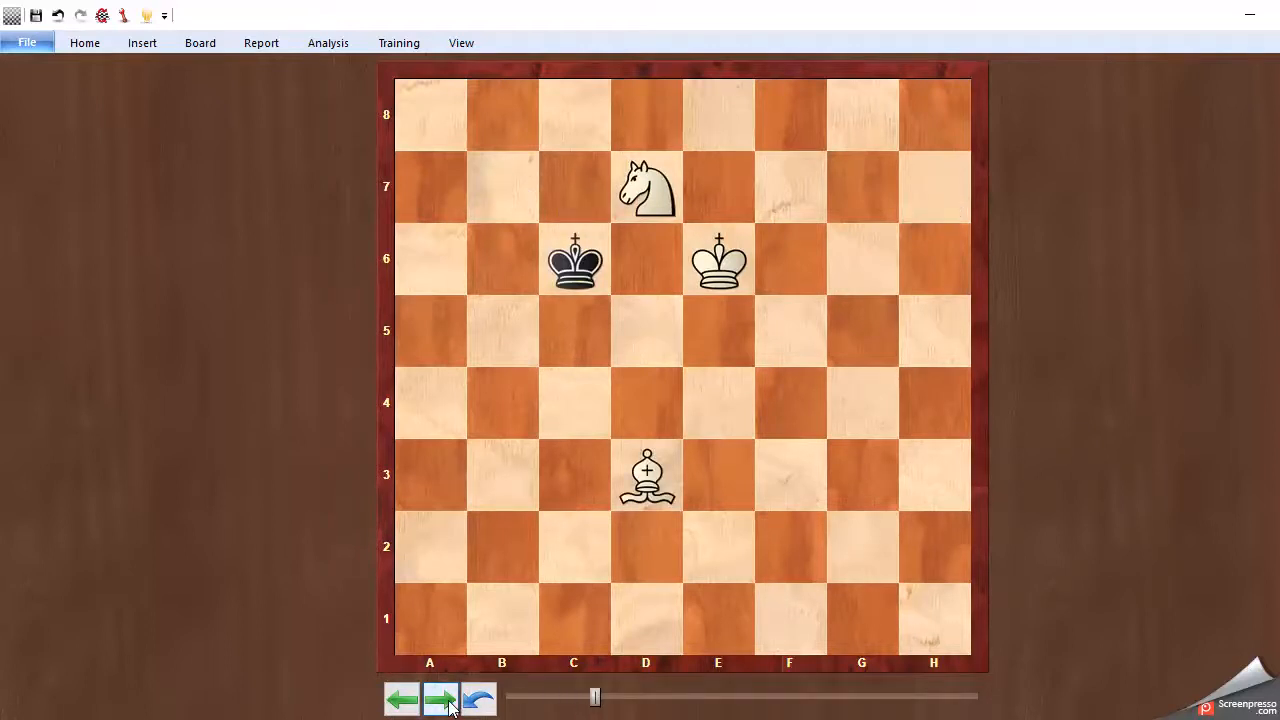
{"action": "left_click", "coordinate": [440, 698]}
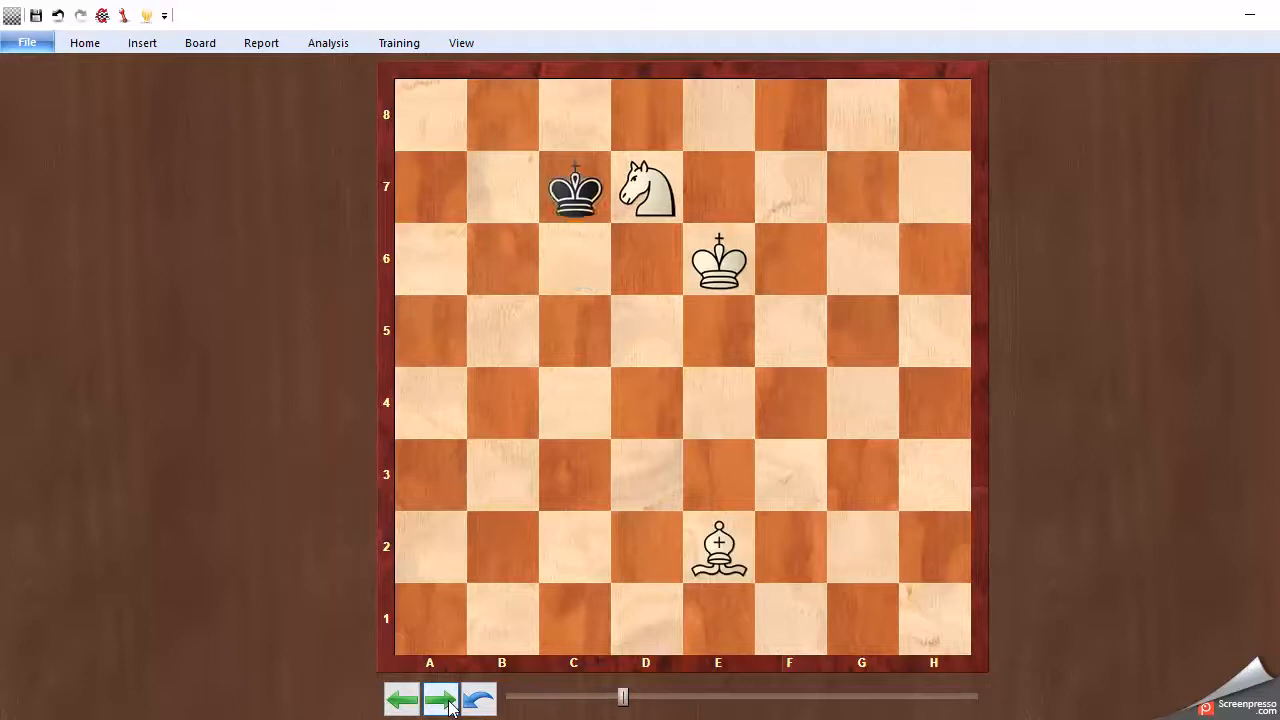
{"action": "left_click", "coordinate": [440, 699]}
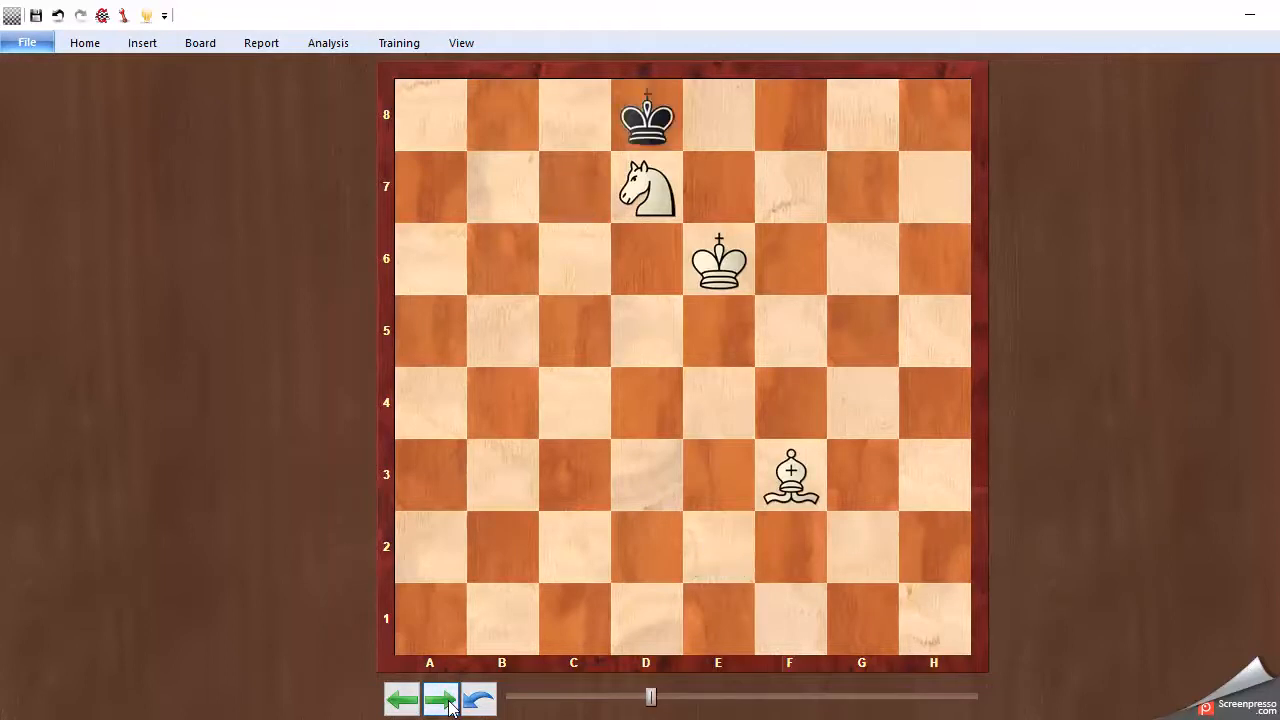
{"action": "left_click", "coordinate": [441, 698]}
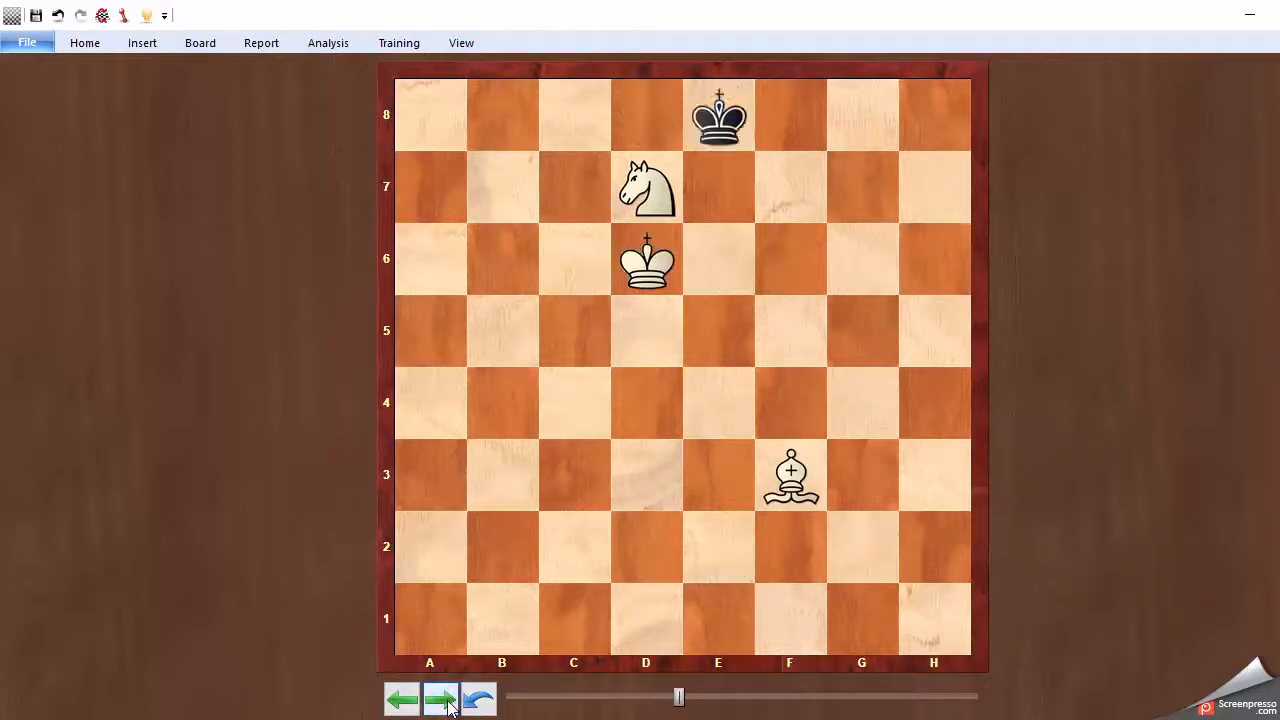
{"action": "left_click", "coordinate": [440, 698]}
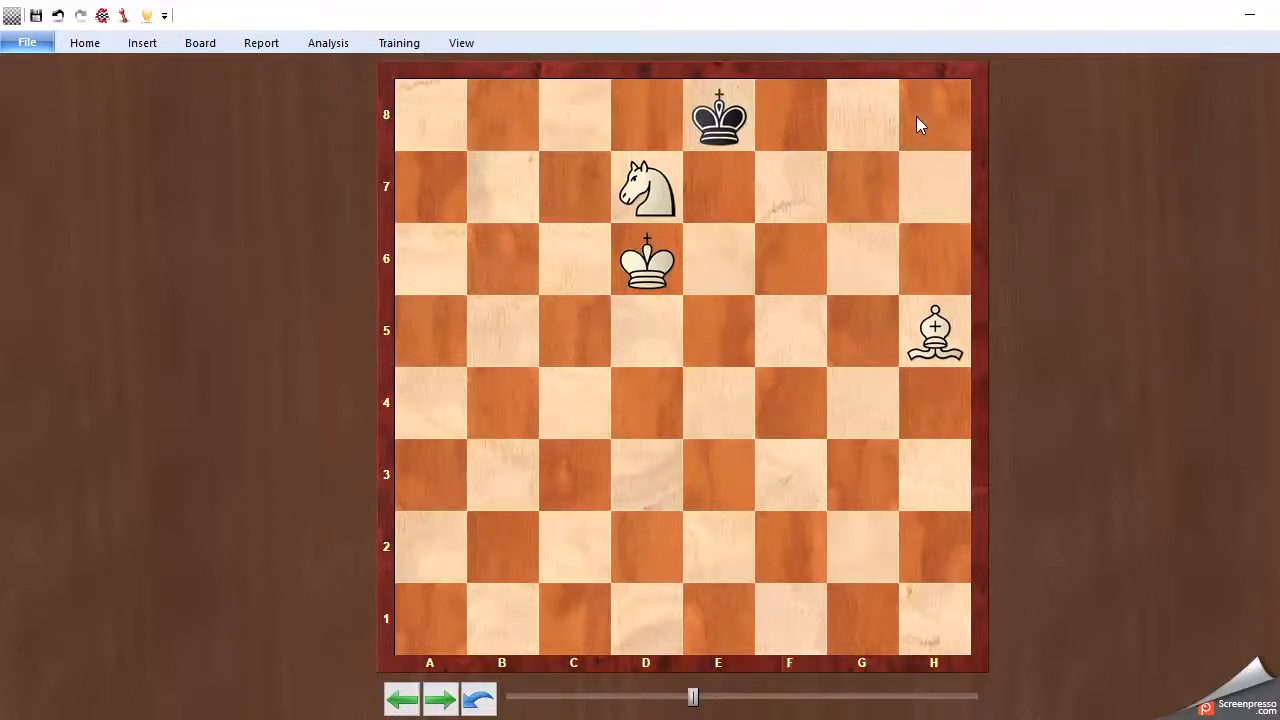
{"action": "mouse_move", "coordinate": [425, 688]}
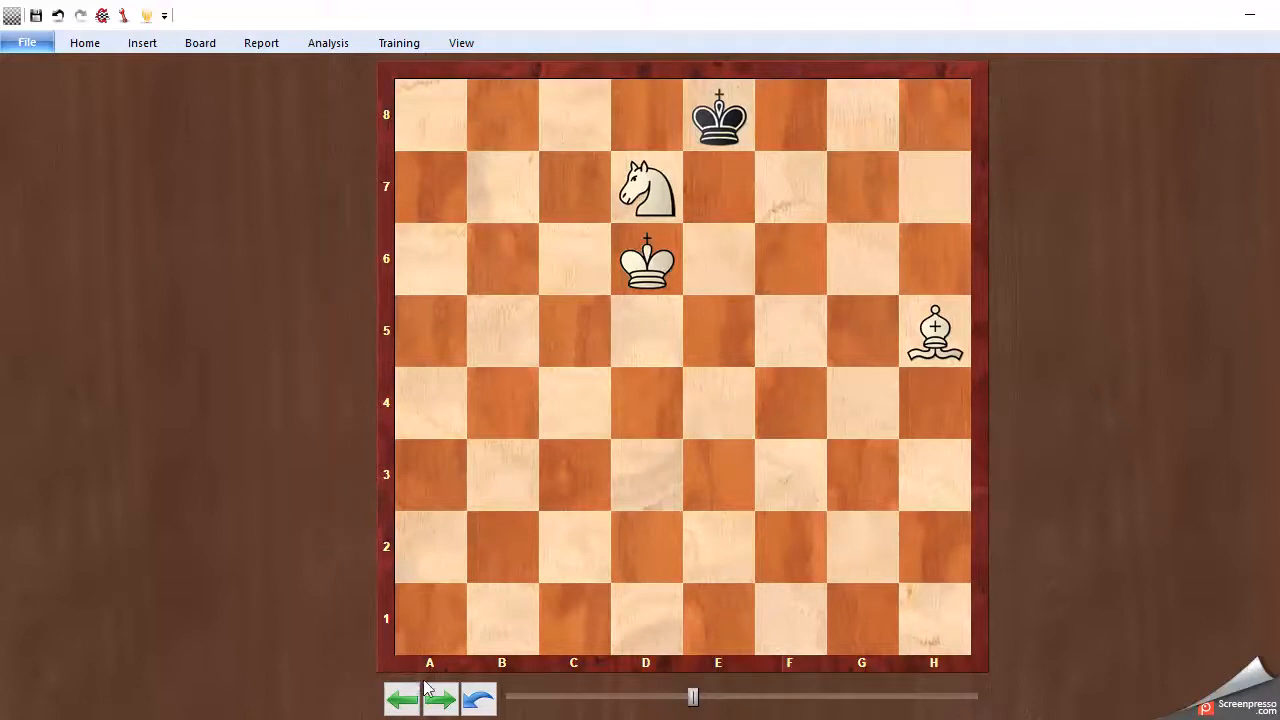
Advance the game until Black's king steps back from e8 to d8.
{"action": "left_click", "coordinate": [441, 698]}
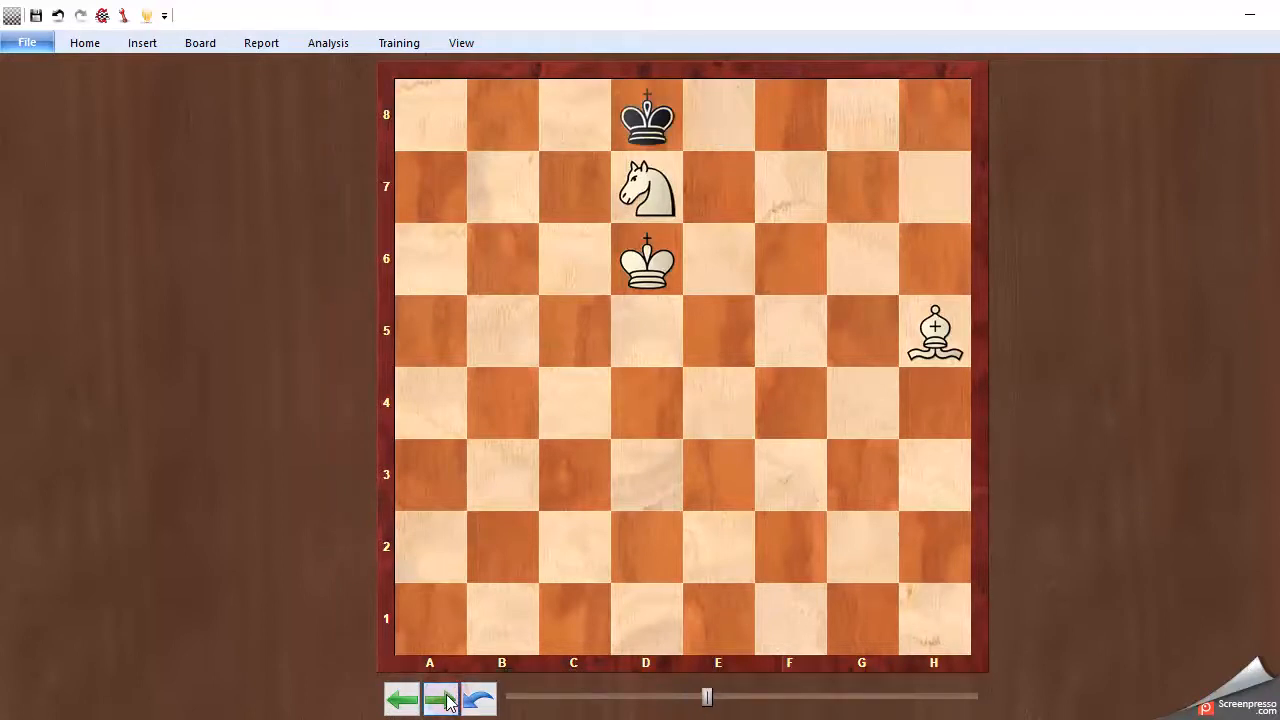
{"action": "left_click", "coordinate": [441, 698]}
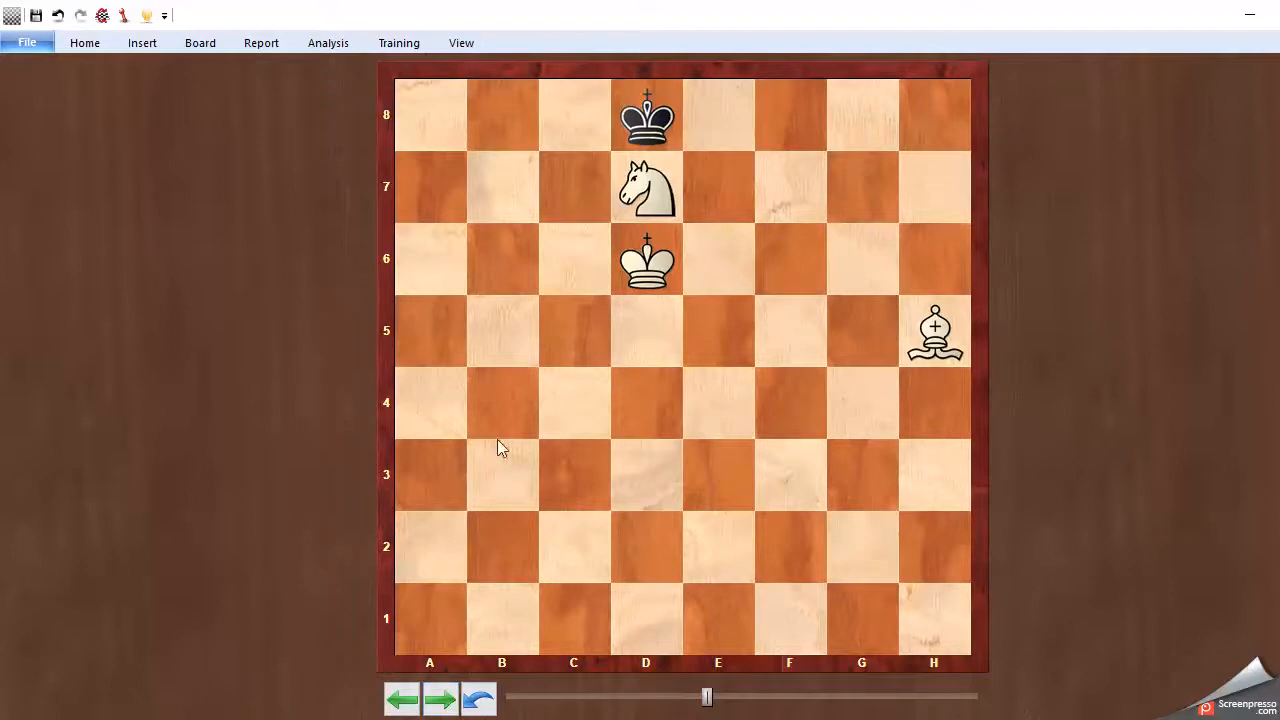
{"action": "mouse_move", "coordinate": [788, 133]}
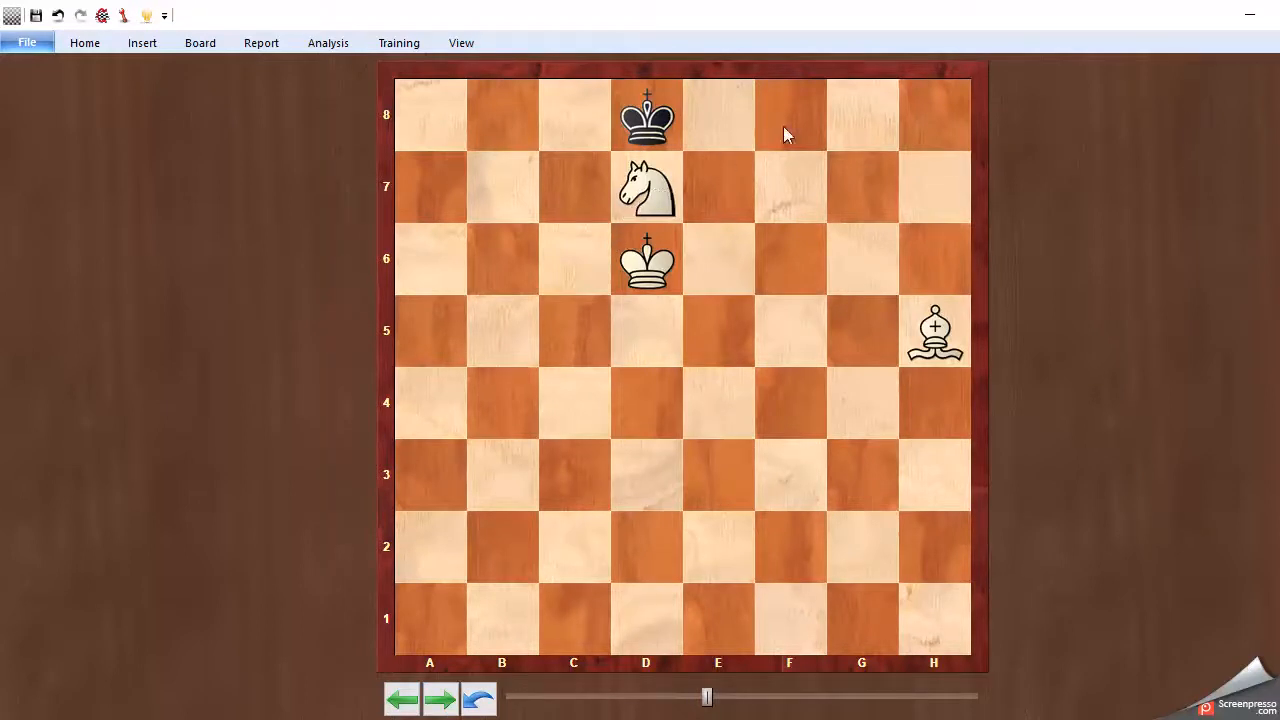
{"action": "mouse_move", "coordinate": [940, 128]}
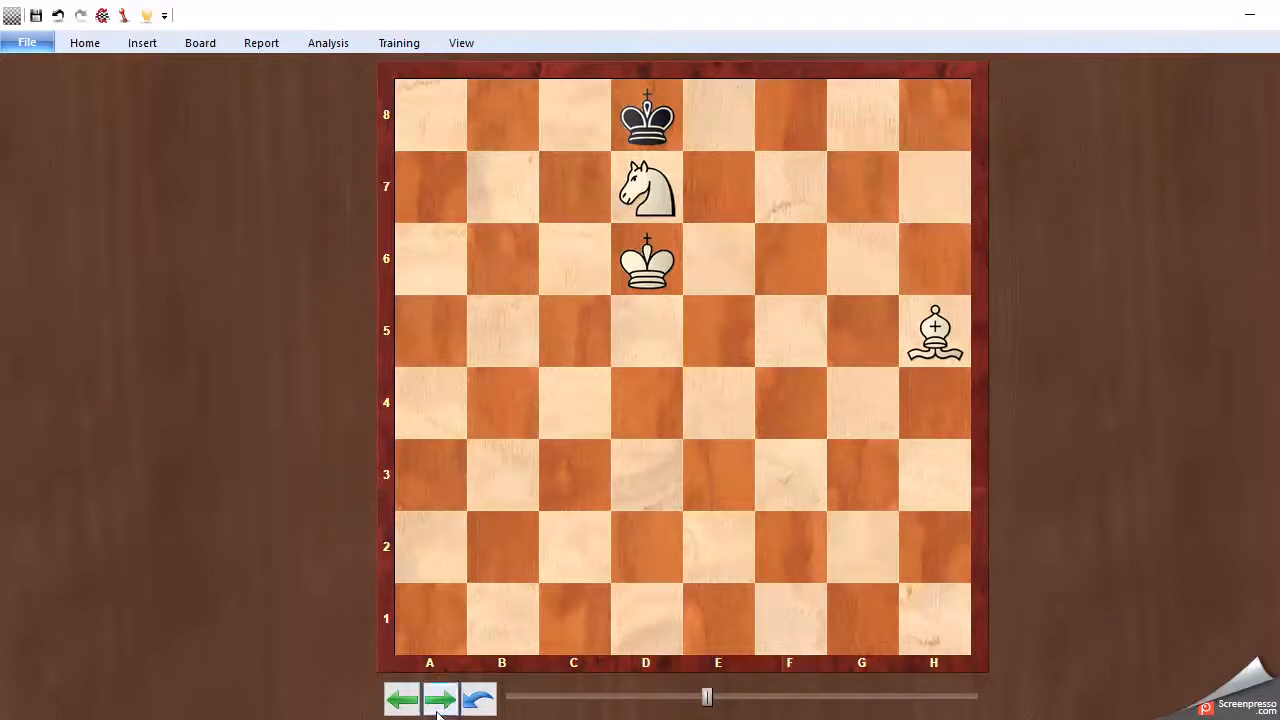
Step through nine moves to knight a6 check, king b6, bishop h3, Black's king on a8.
{"action": "left_click", "coordinate": [440, 699]}
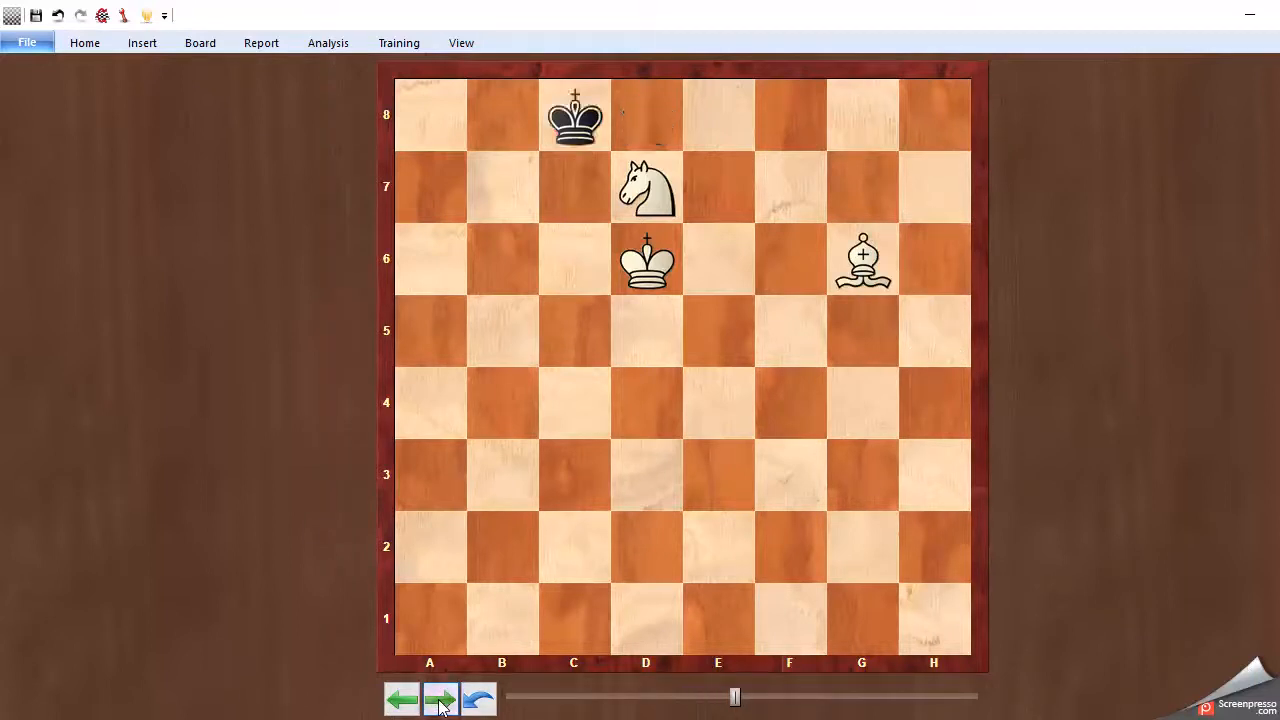
{"action": "left_click", "coordinate": [440, 698]}
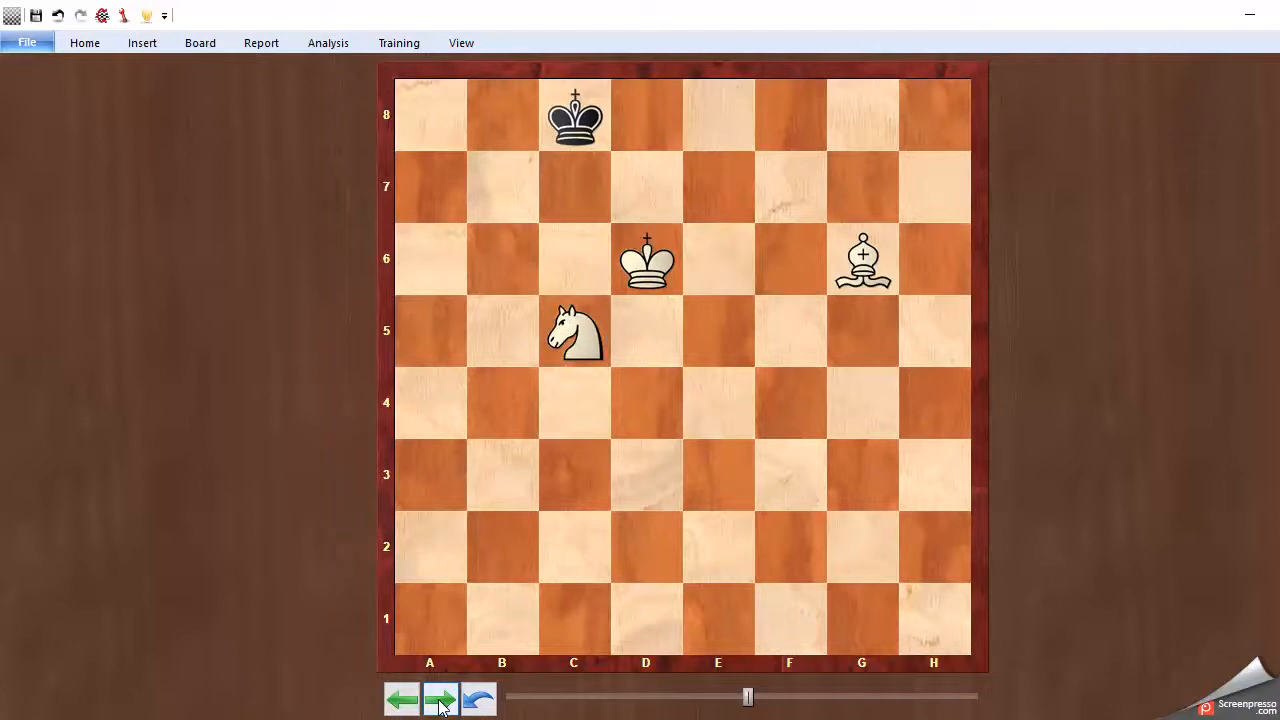
{"action": "left_click", "coordinate": [440, 698]}
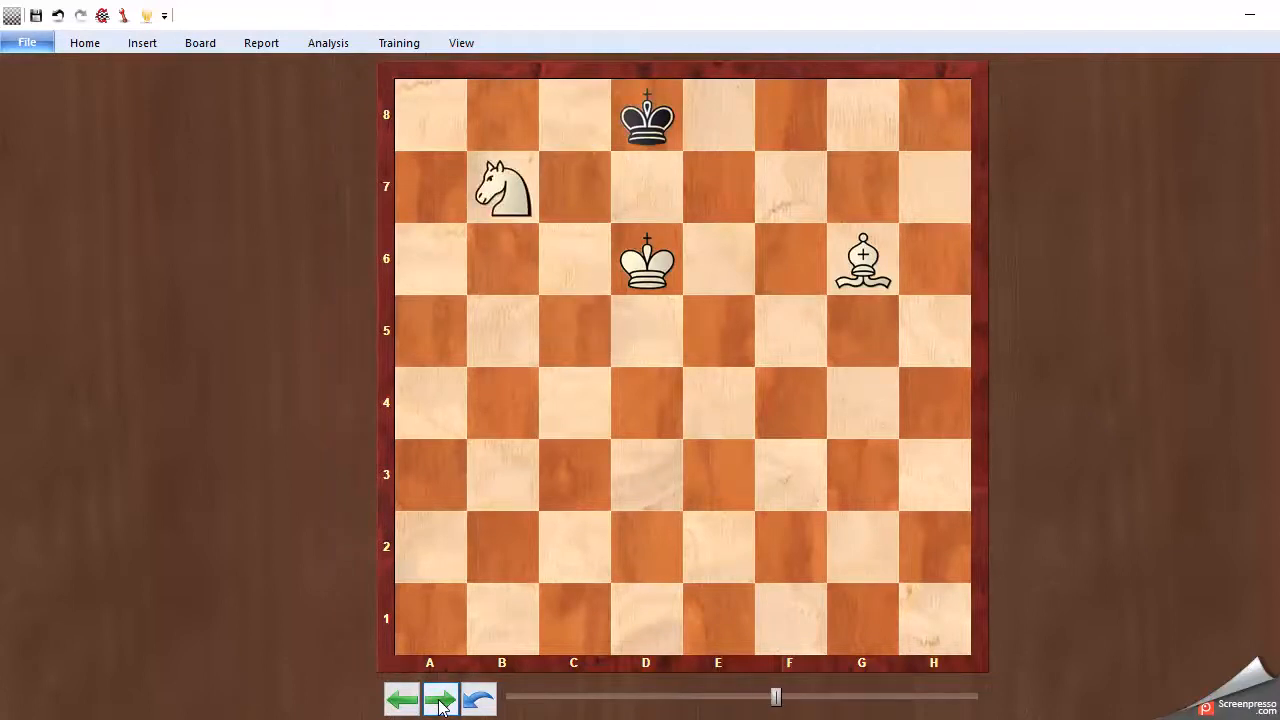
{"action": "left_click", "coordinate": [441, 698]}
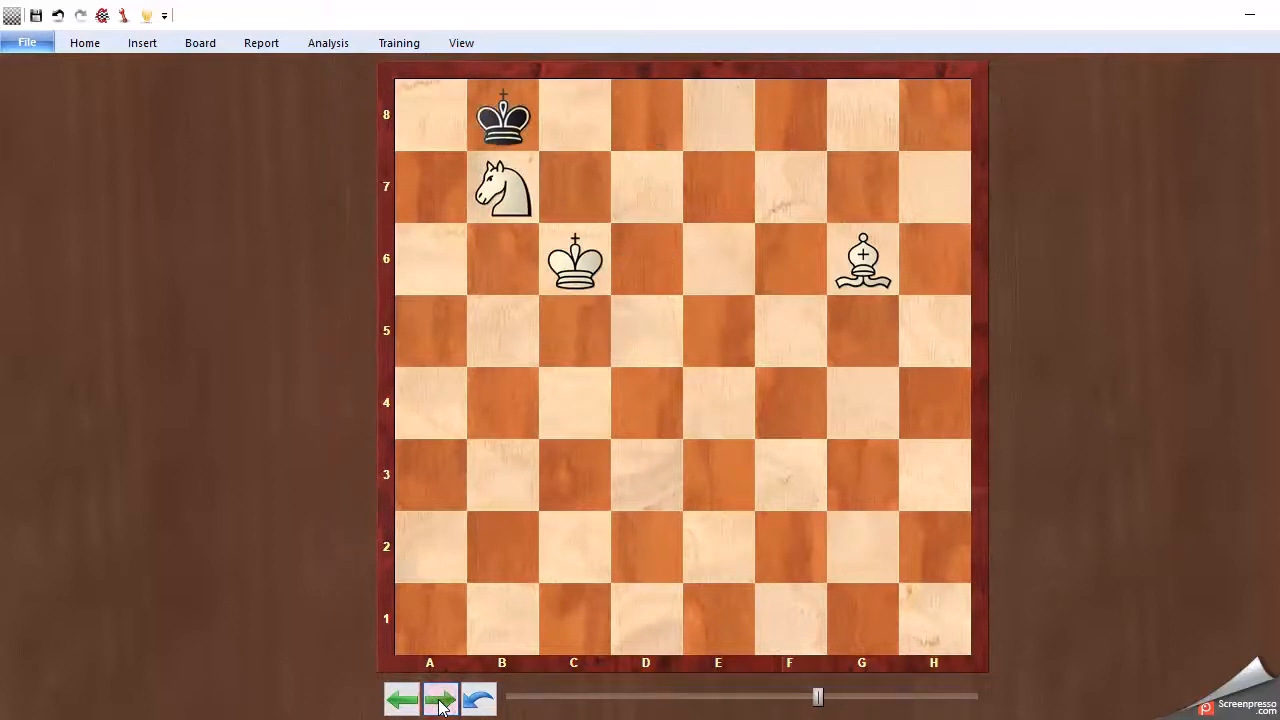
{"action": "left_click", "coordinate": [440, 698]}
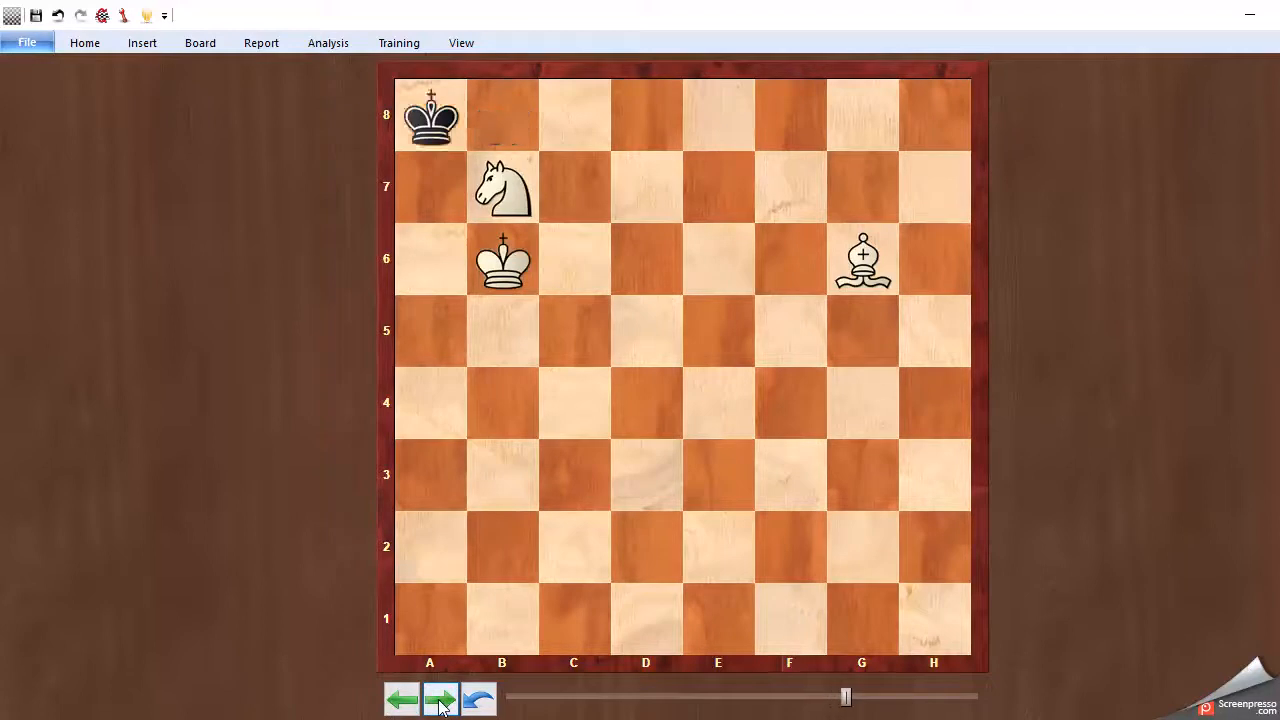
{"action": "left_click", "coordinate": [440, 698]}
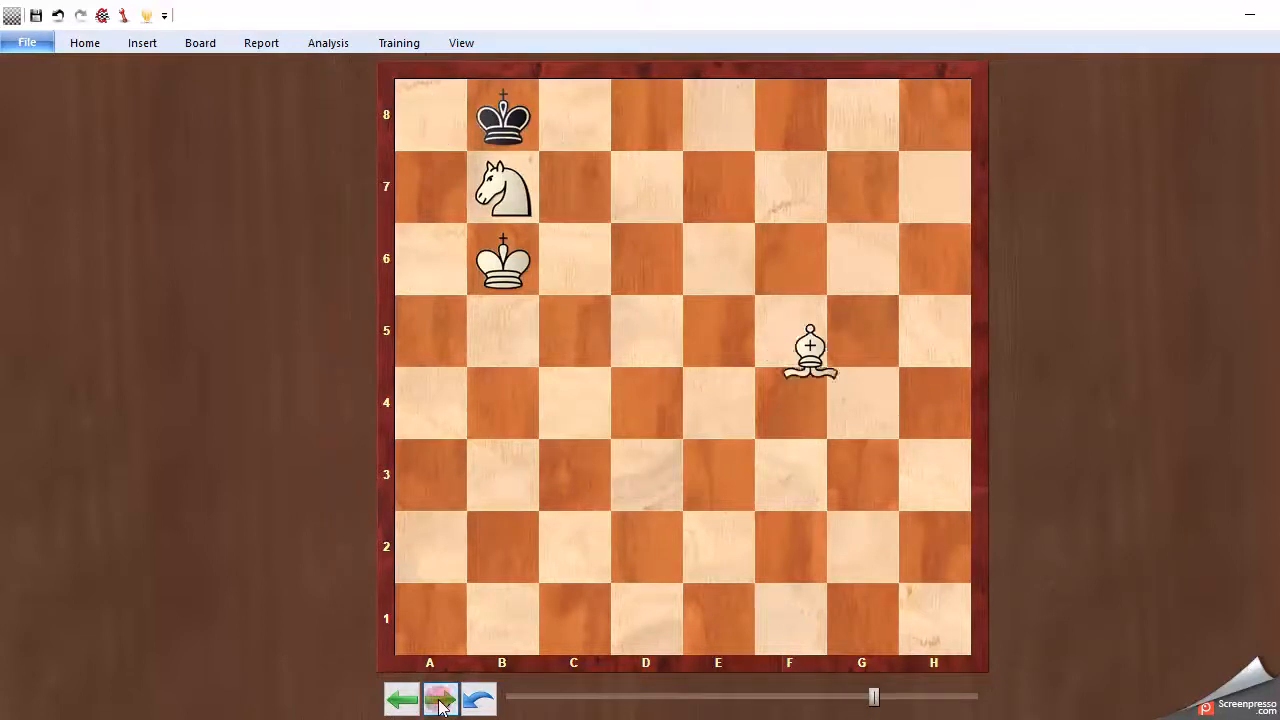
{"action": "left_click", "coordinate": [440, 698]}
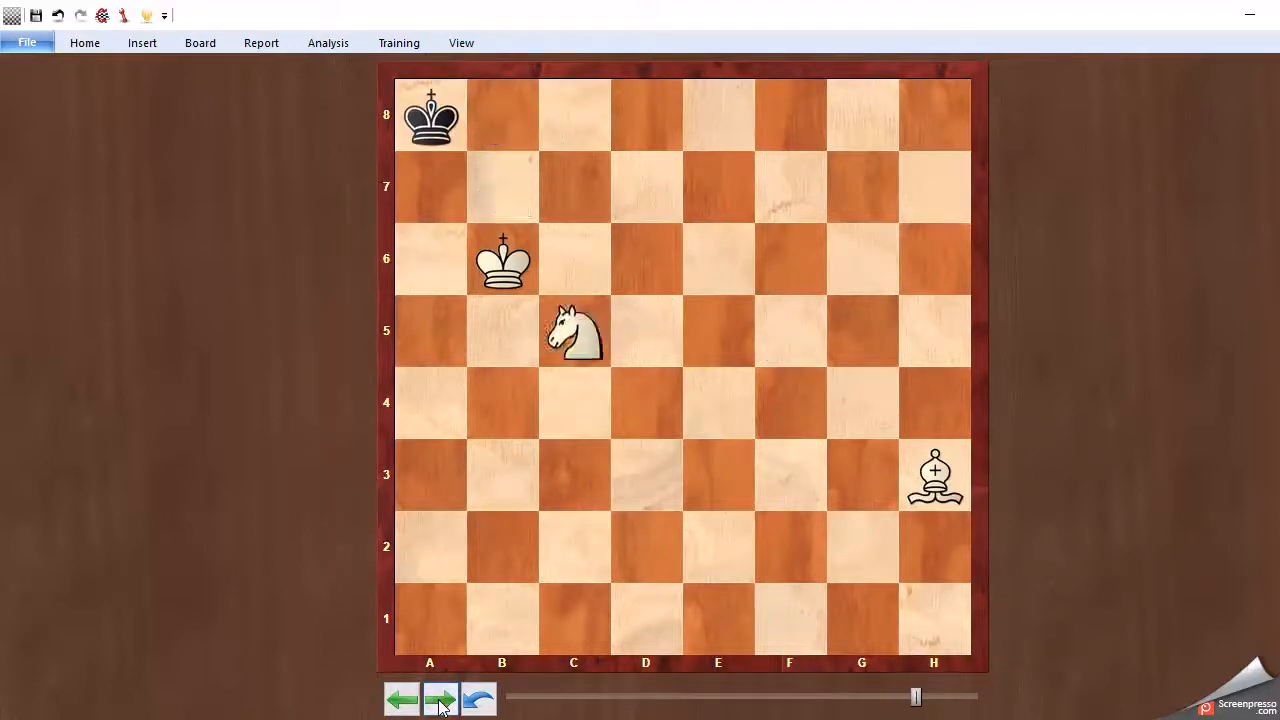
{"action": "left_click", "coordinate": [440, 698]}
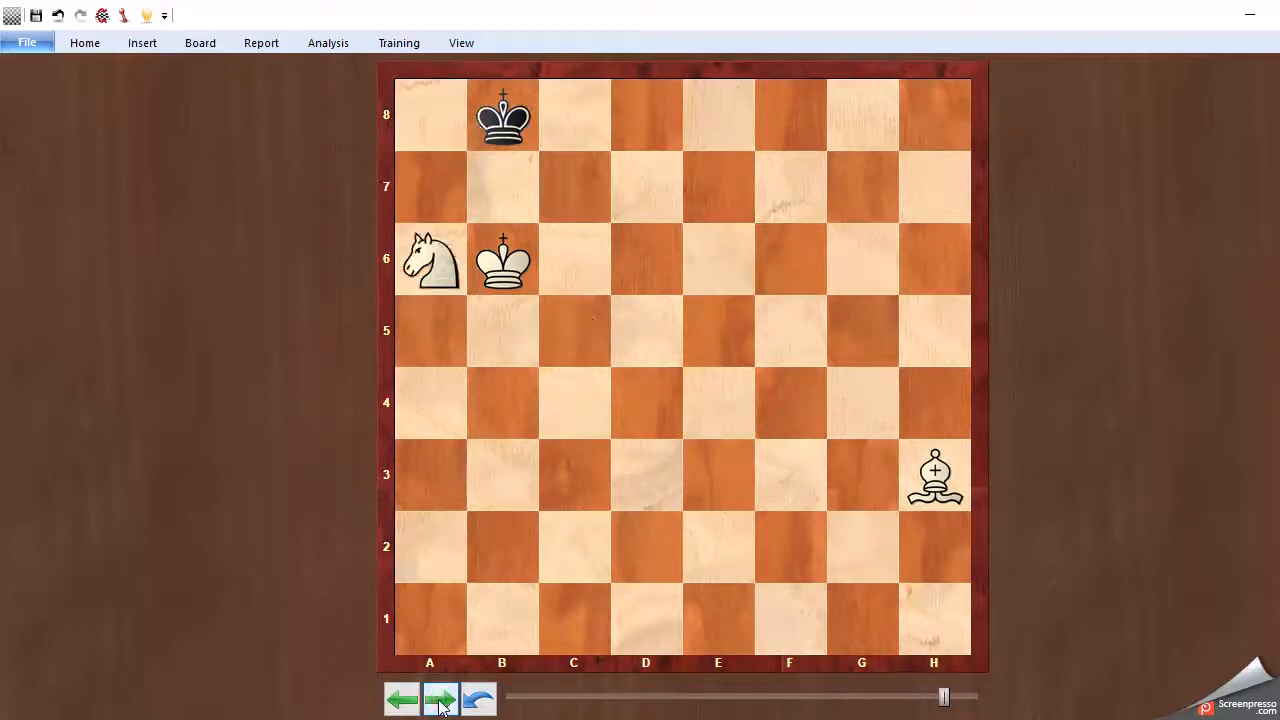
{"action": "left_click", "coordinate": [440, 698]}
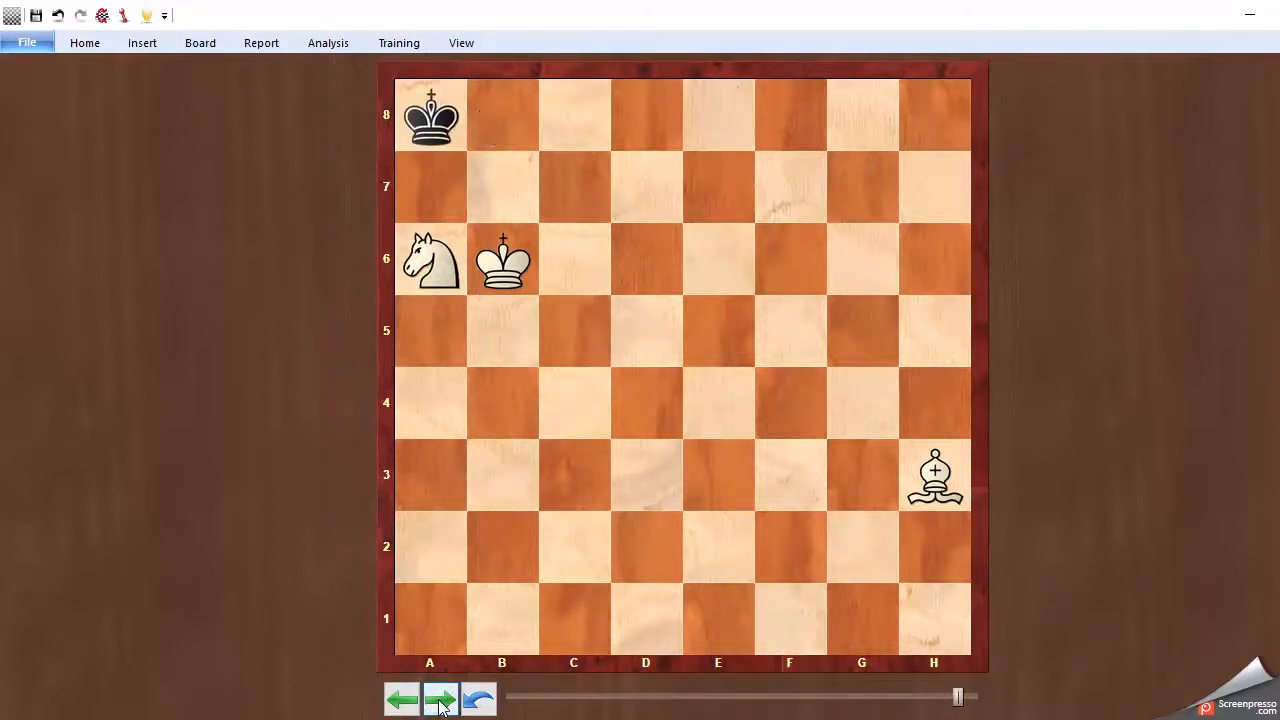